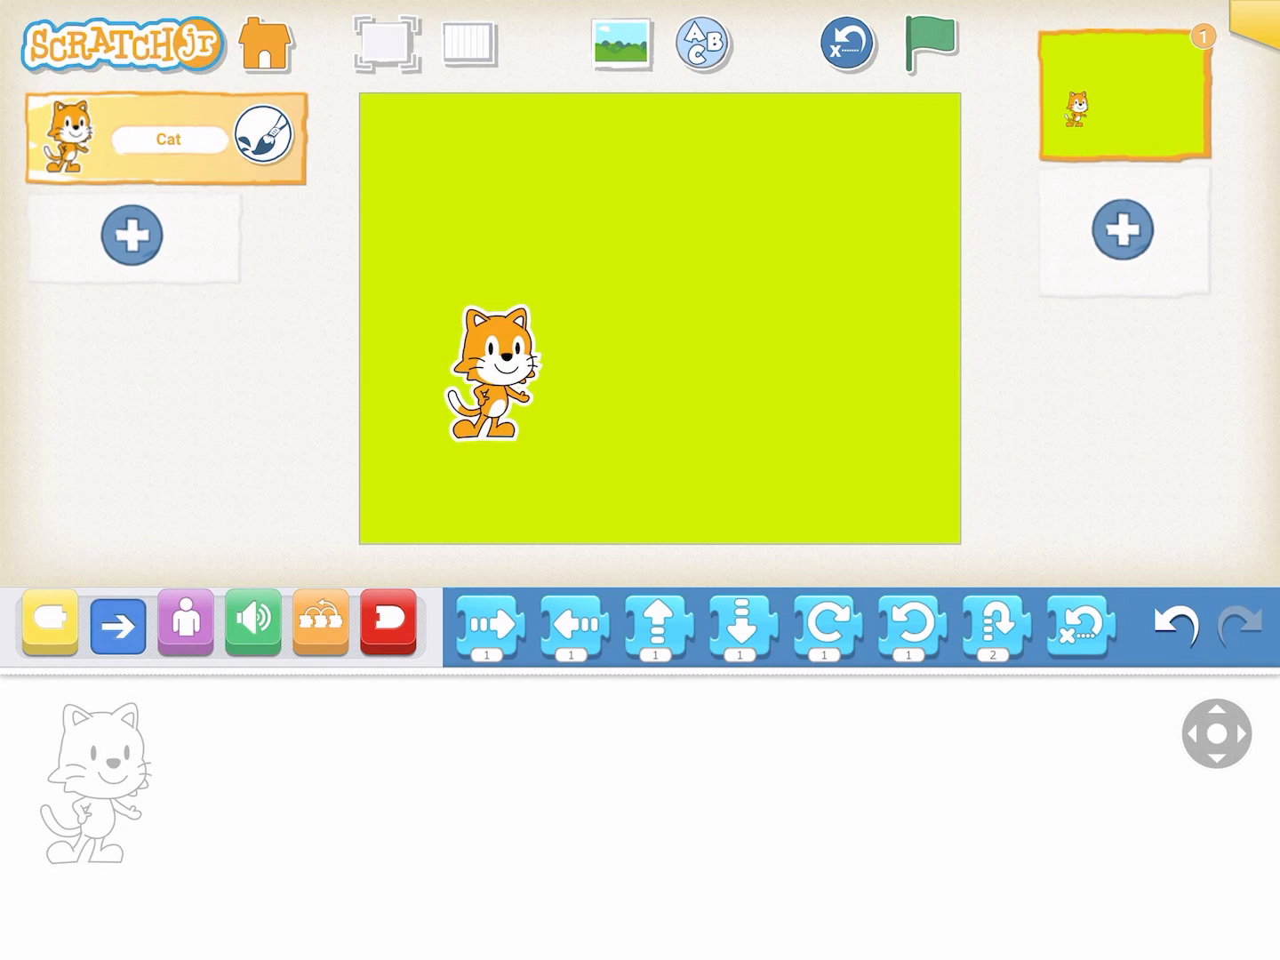
- Open the character library from the + button under the Cat
{"action": "left_click", "coordinate": [1216, 732]}
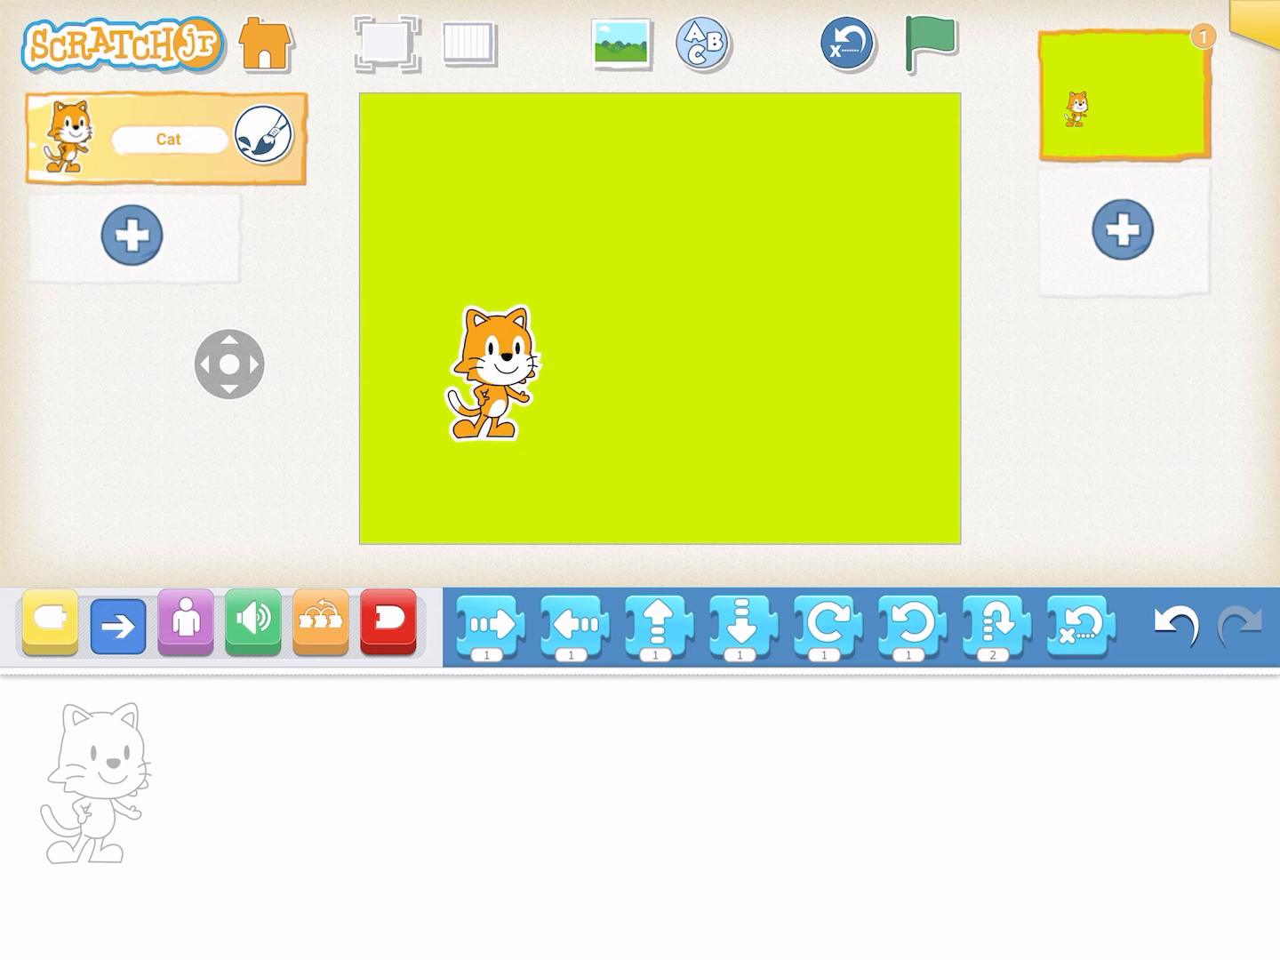
{"action": "left_click", "coordinate": [132, 234]}
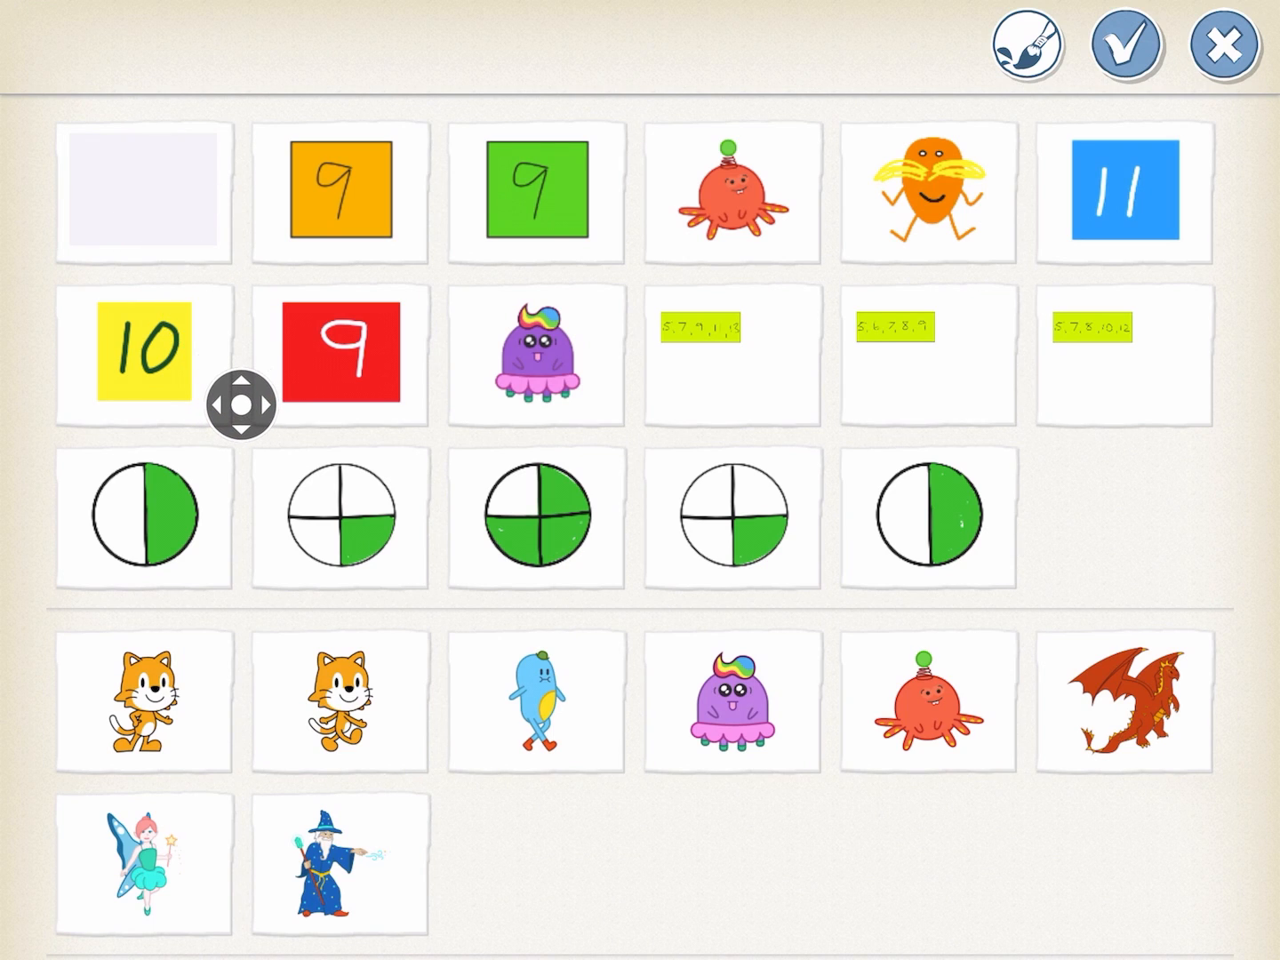
- Start a new character from the blank tile in the paint editor
{"action": "left_click", "coordinate": [142, 194]}
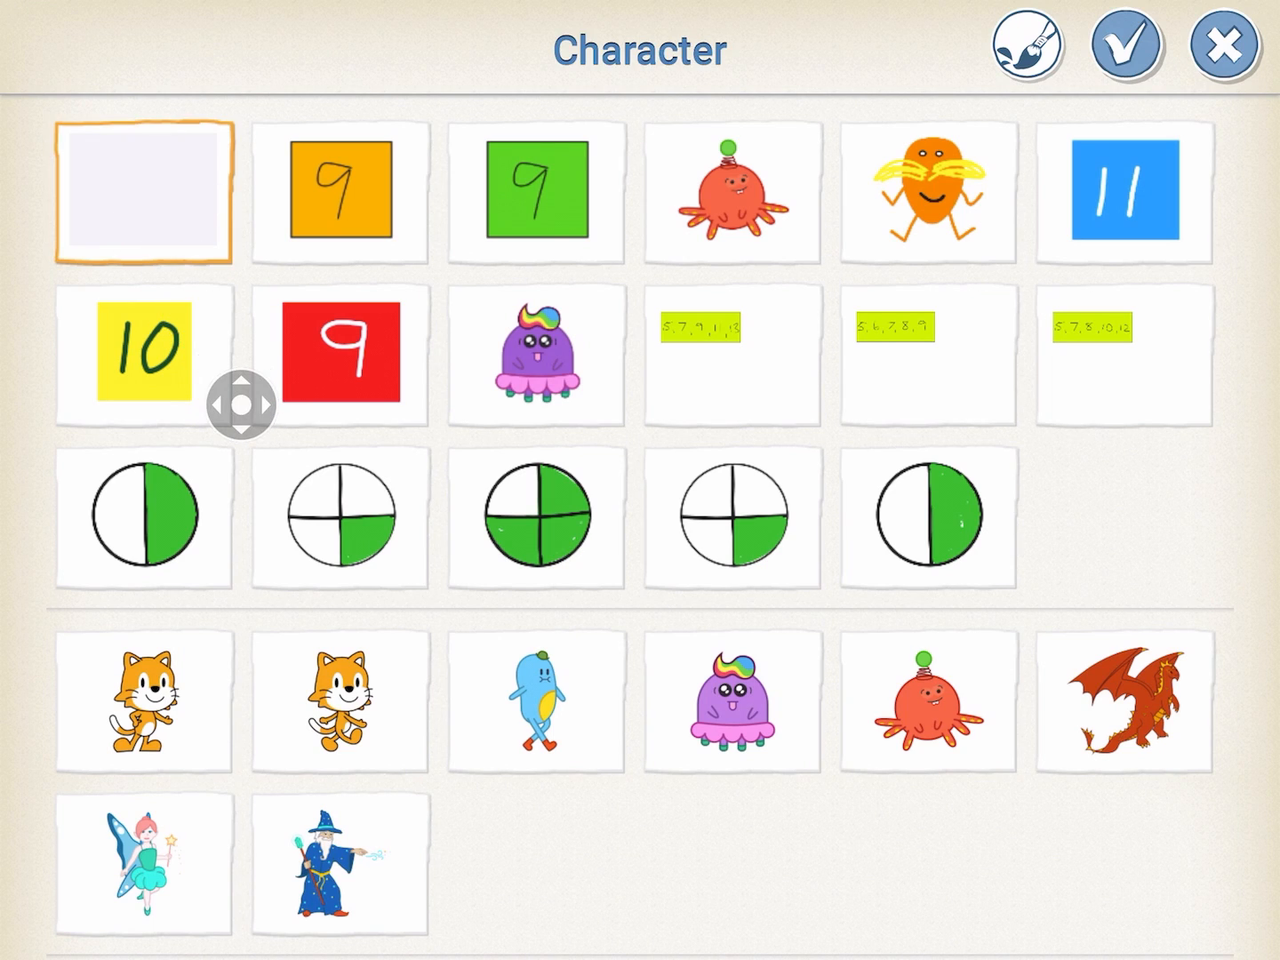
{"action": "left_click", "coordinate": [142, 193]}
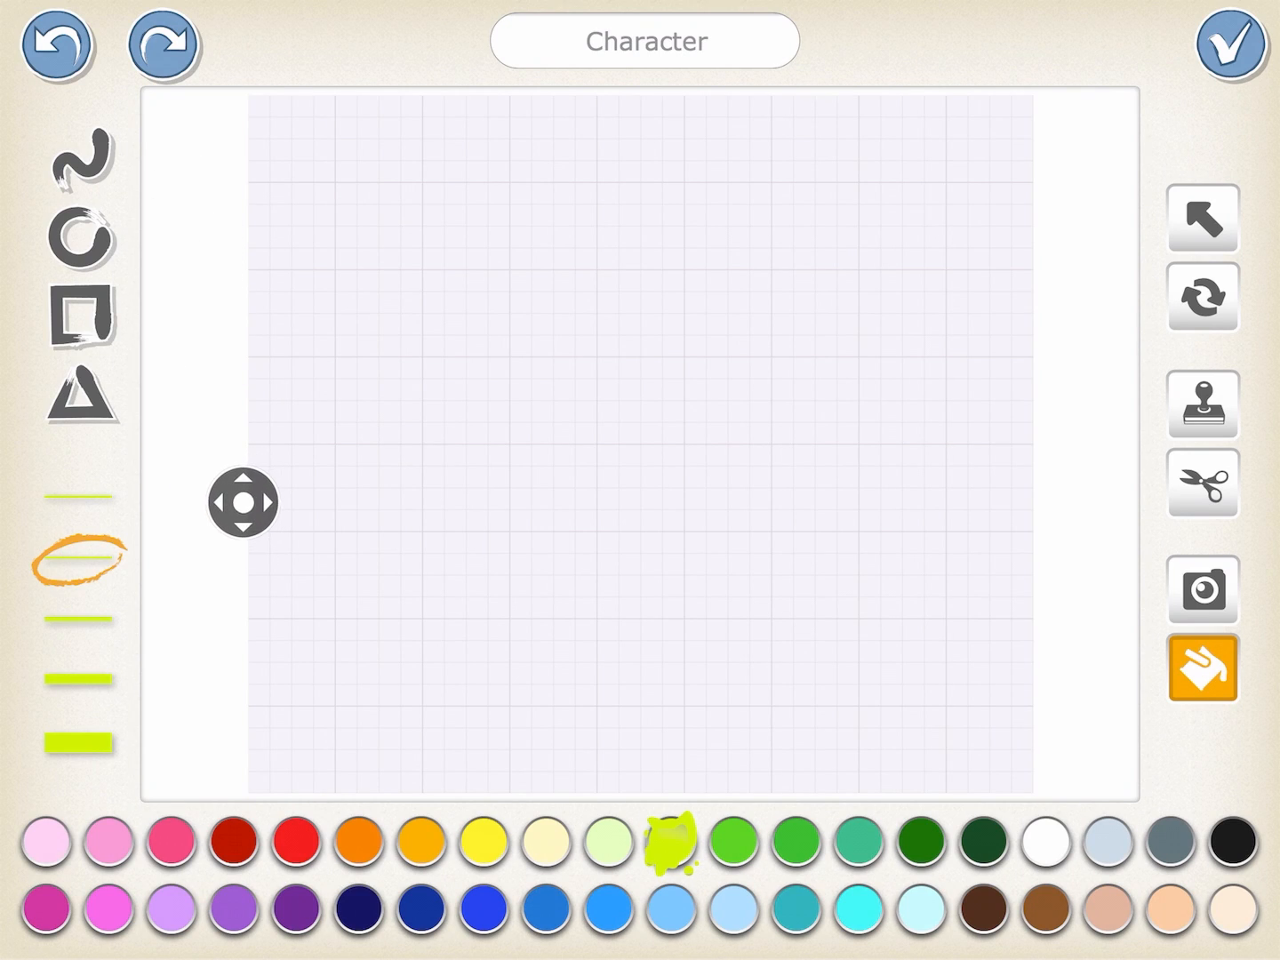
- Draw a black-outlined square in the middle of the canvas with the rectangle tool
{"action": "left_click", "coordinate": [80, 314]}
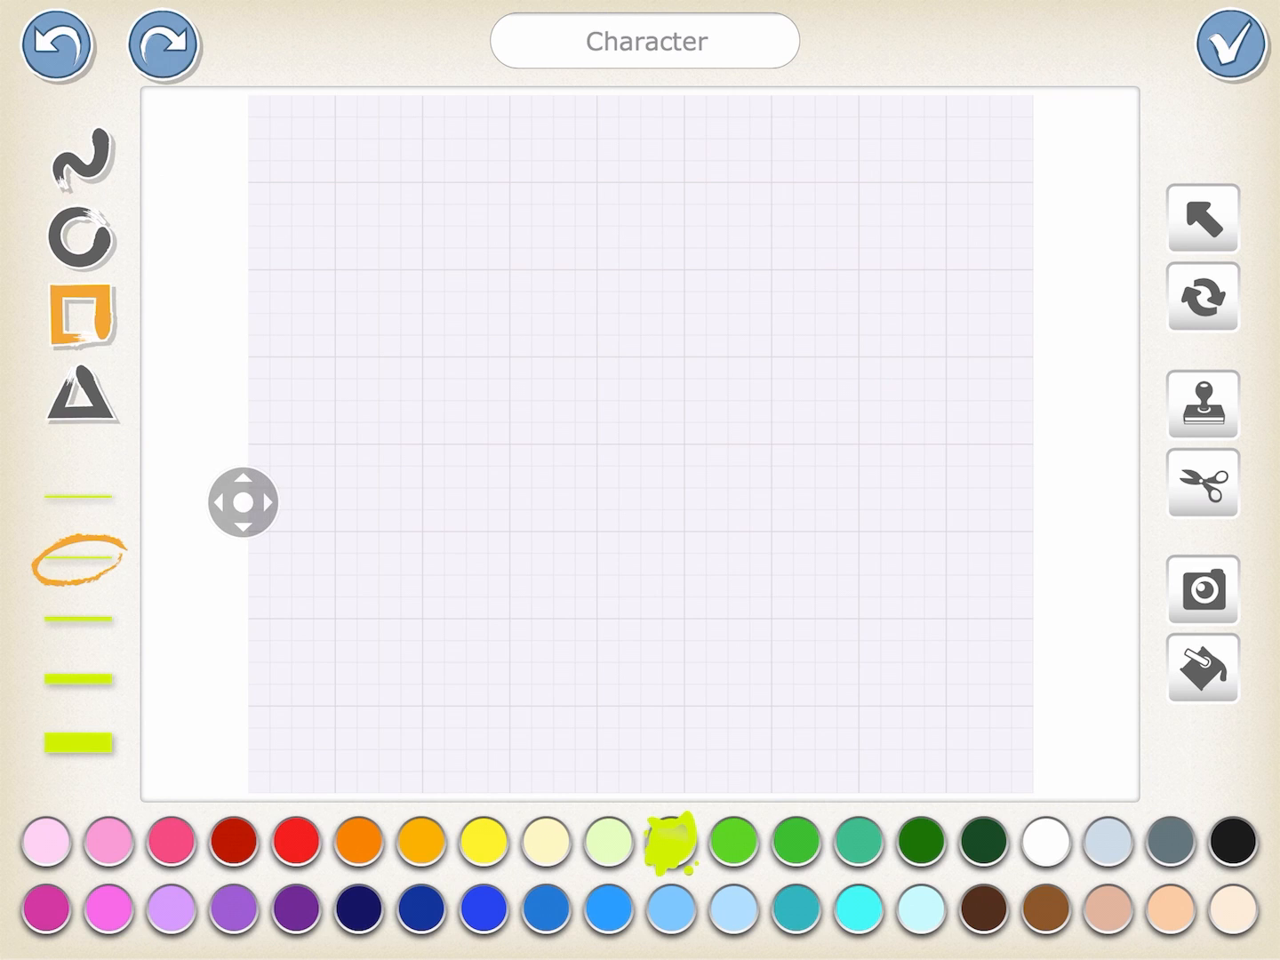
{"action": "left_click", "coordinate": [1226, 841]}
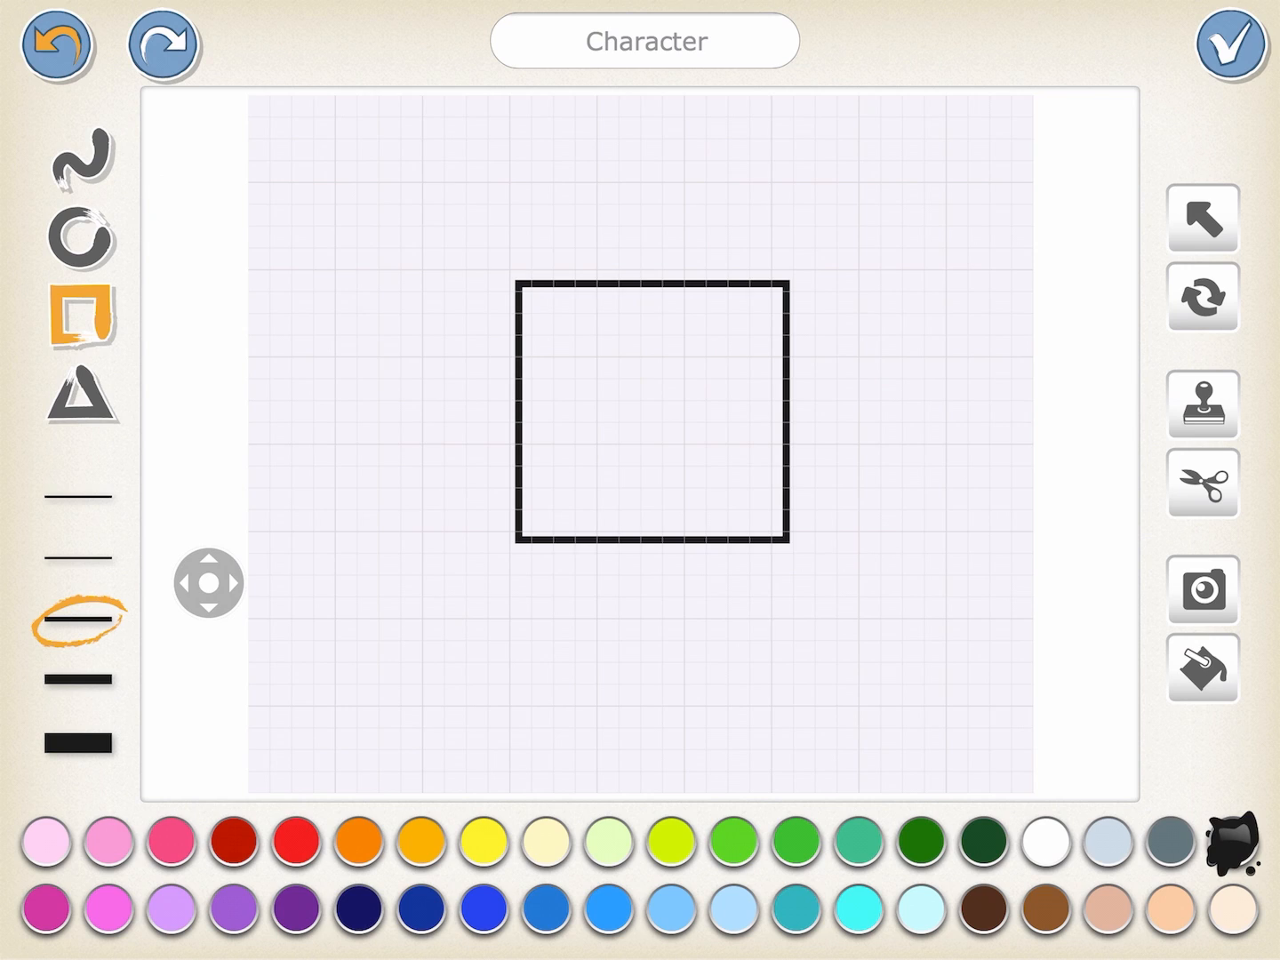
- Fill the square with orange, then set the freehand brush to black
{"action": "left_click", "coordinate": [360, 840]}
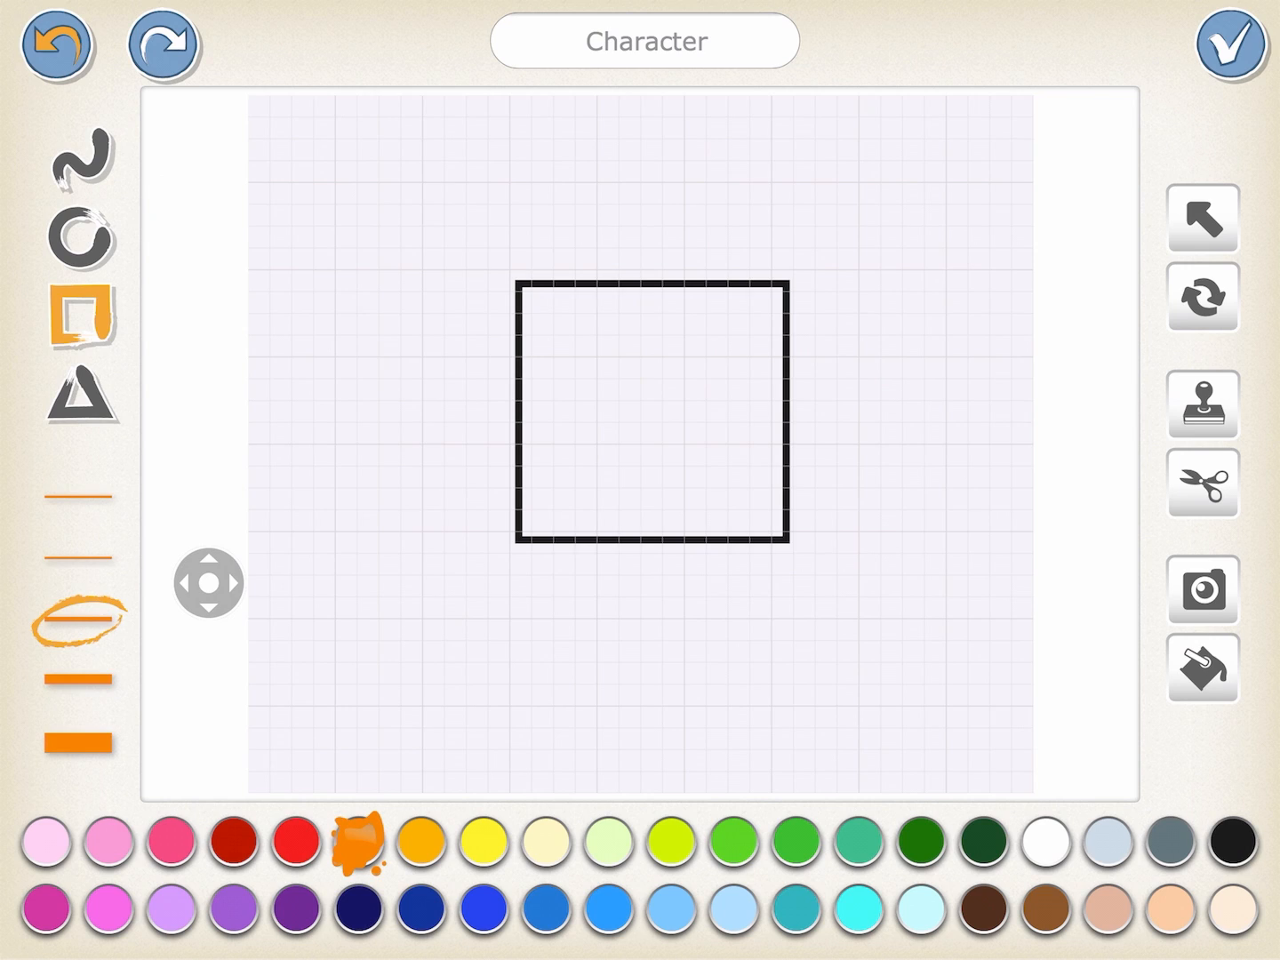
{"action": "left_click", "coordinate": [1202, 667]}
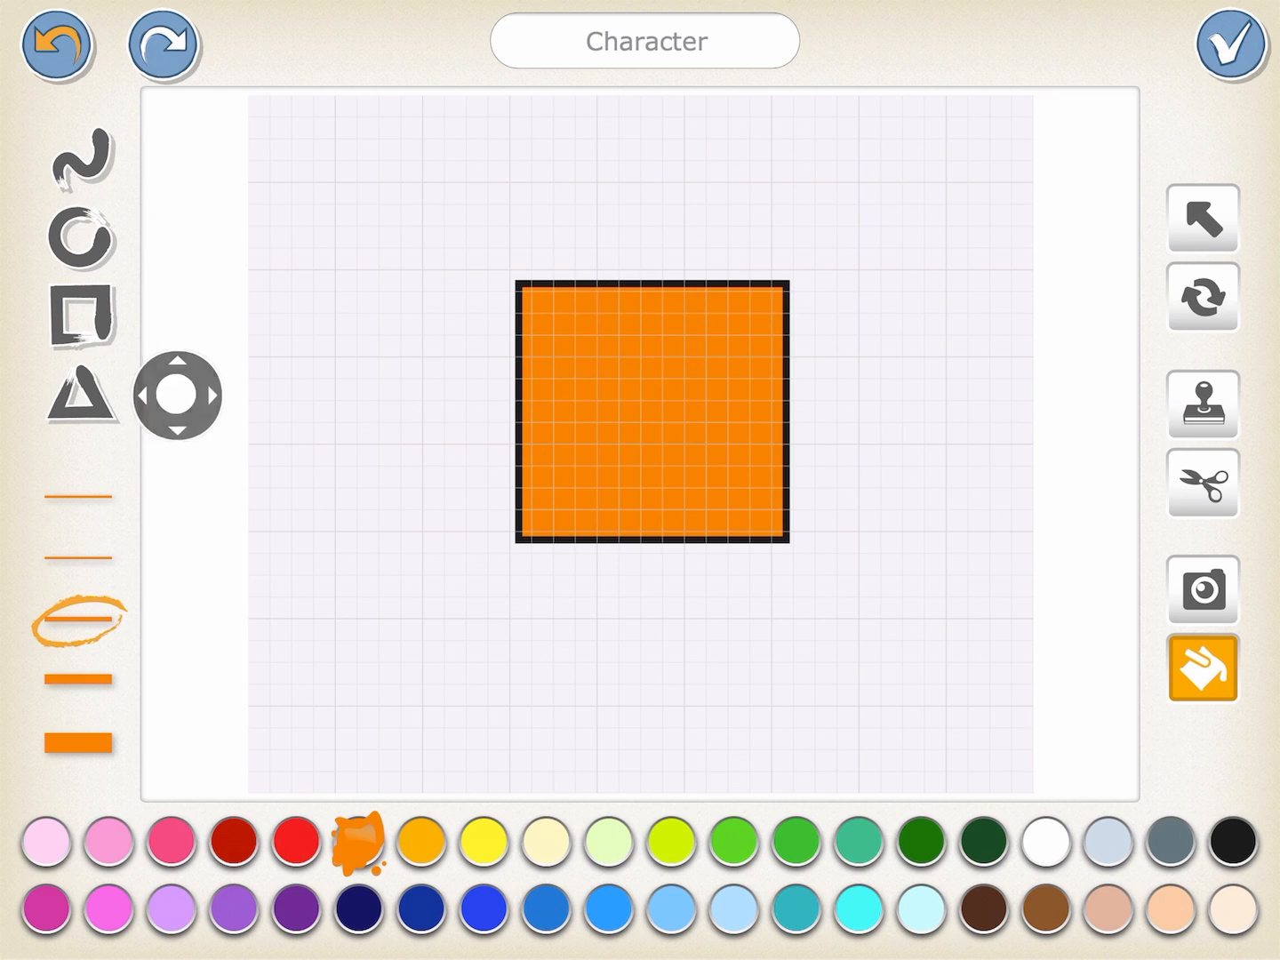
{"action": "left_click", "coordinate": [1202, 667]}
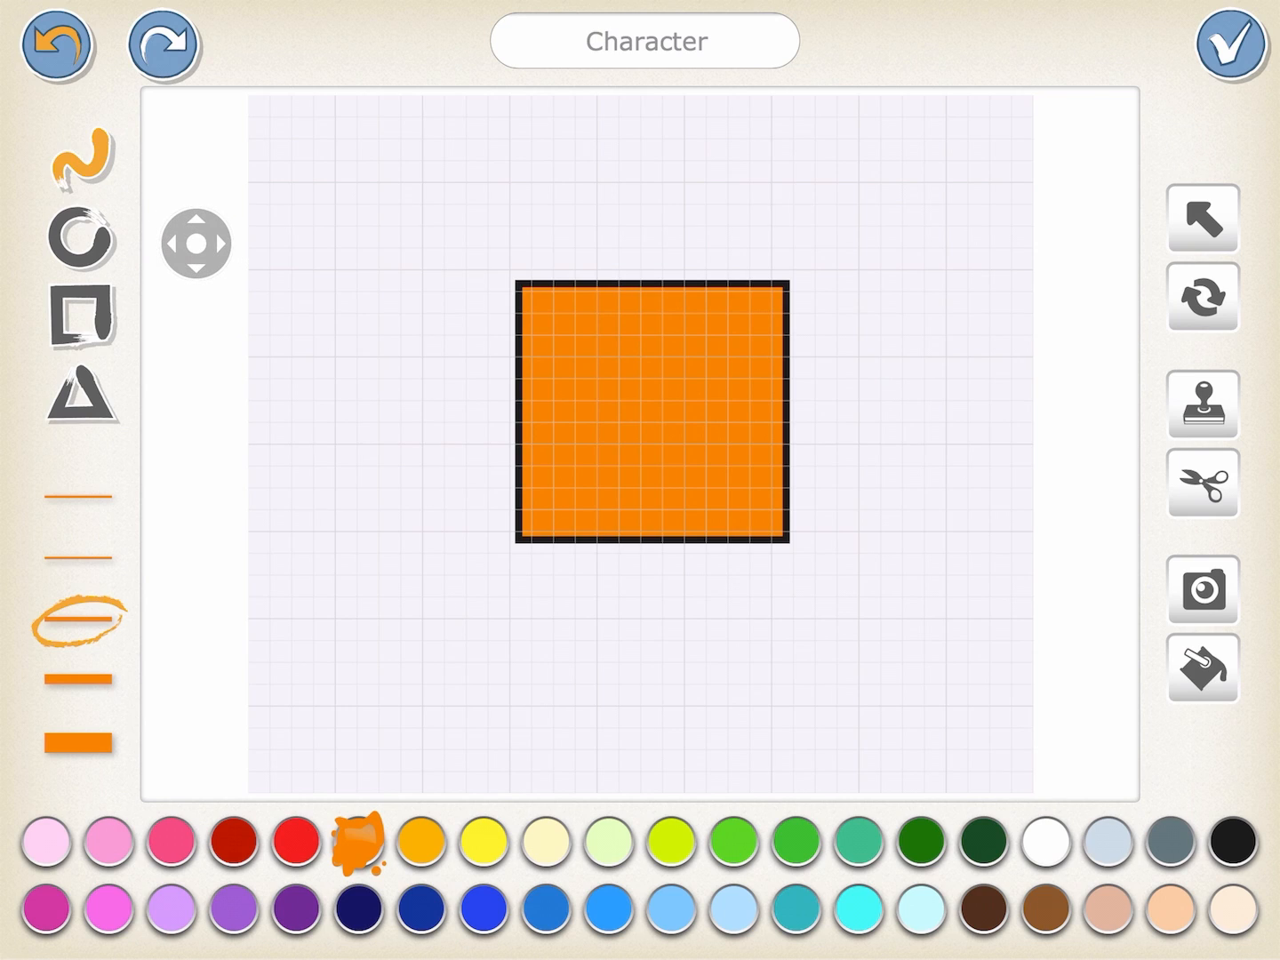
{"action": "left_click", "coordinate": [1233, 840]}
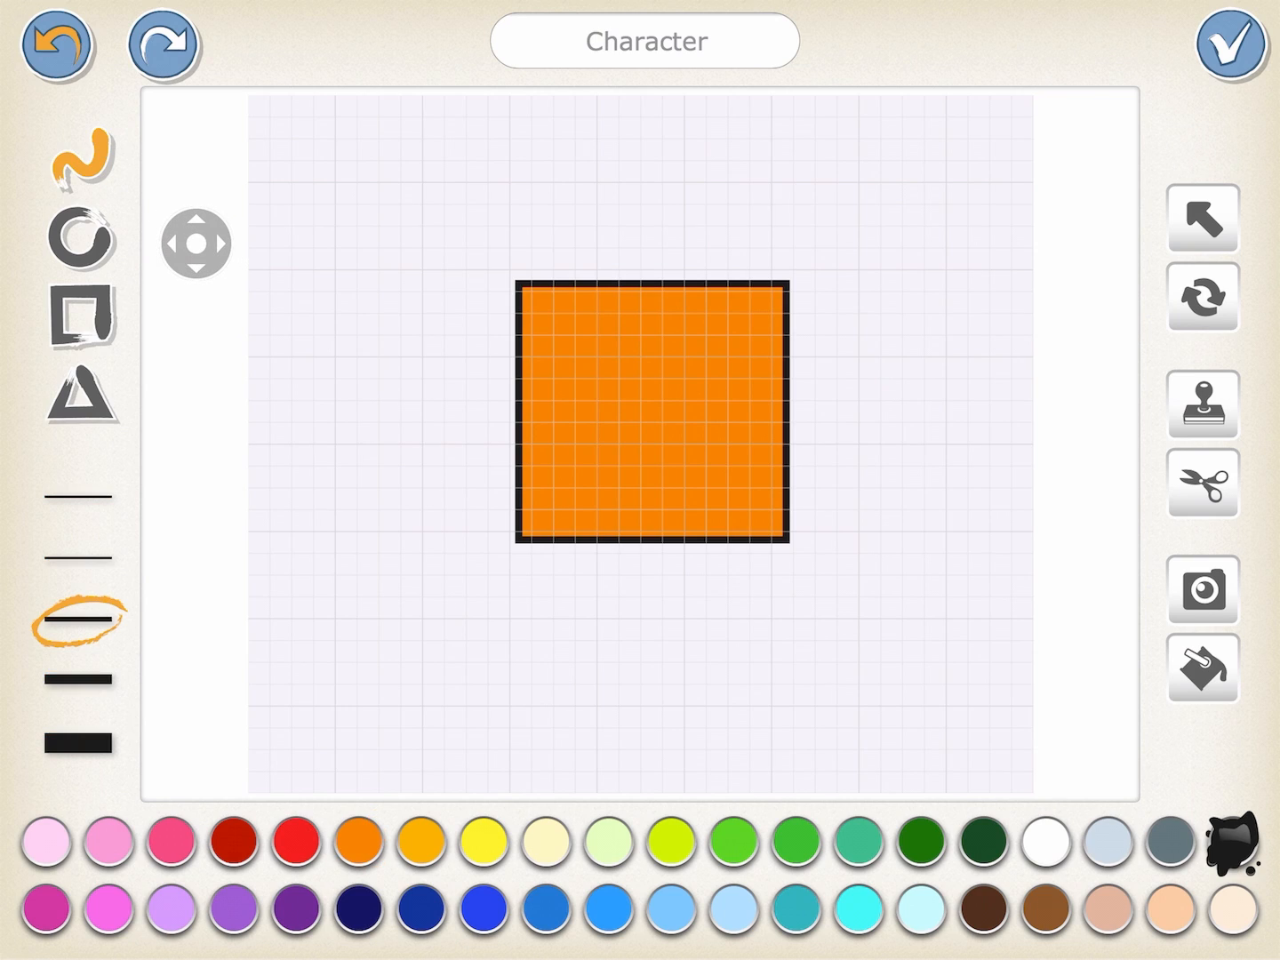